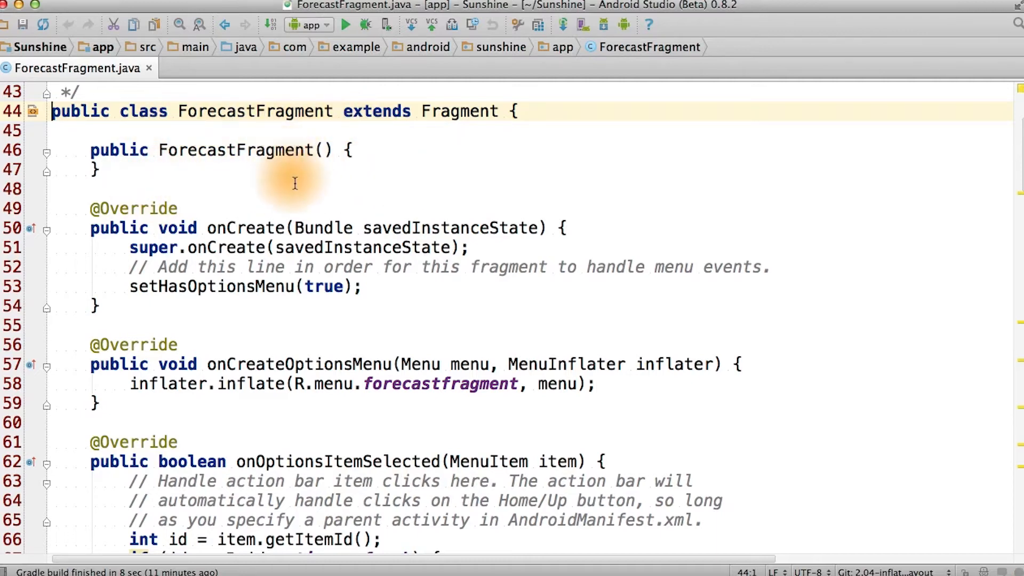
pyautogui.scroll(-3)
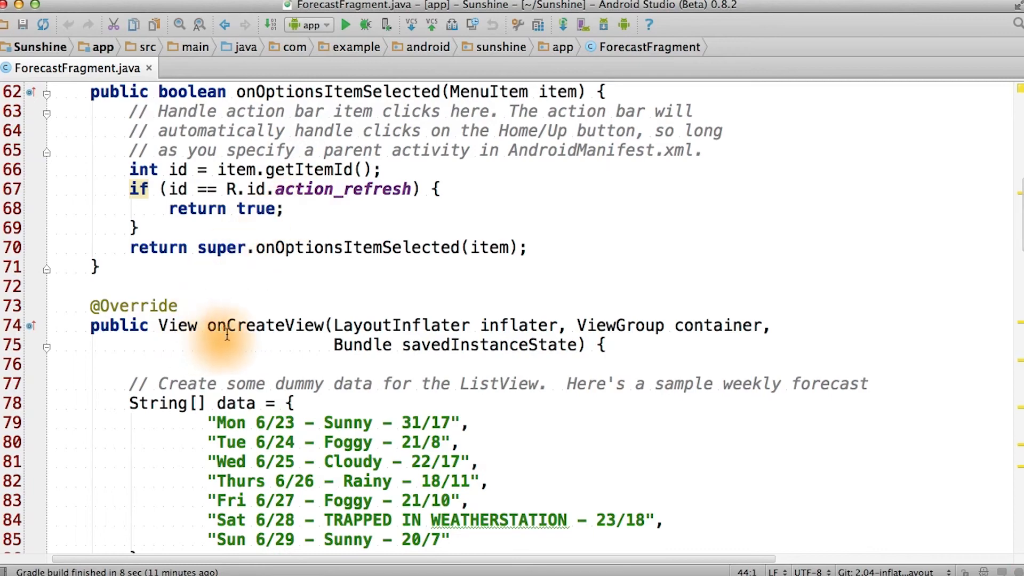
pyautogui.scroll(-3)
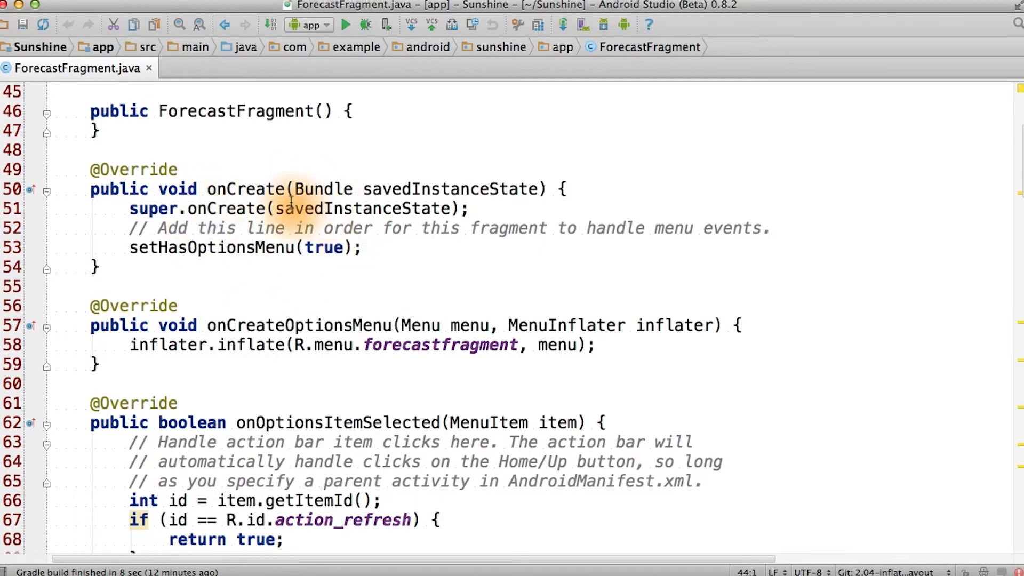
pyautogui.scroll(-3)
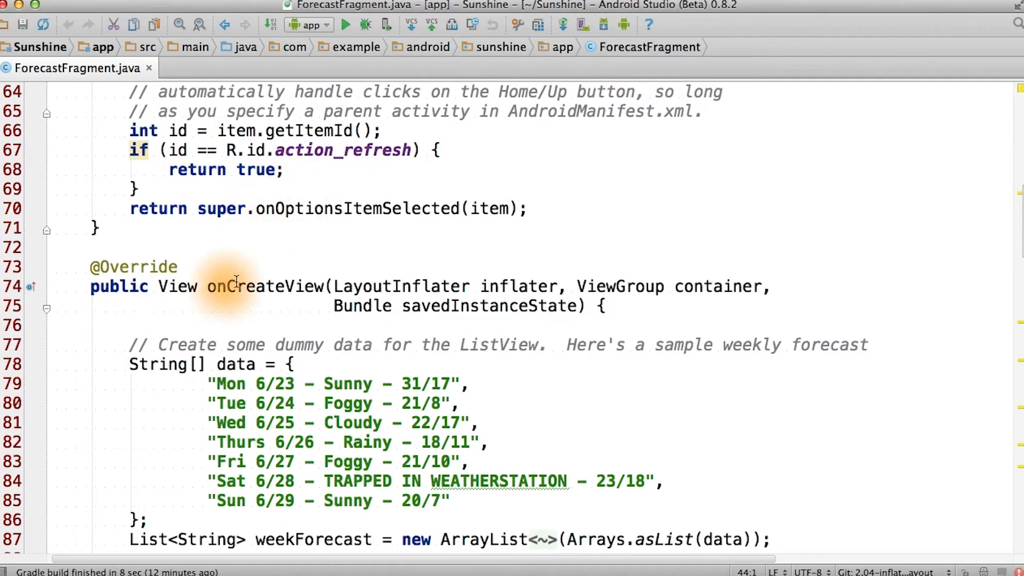
pyautogui.moveTo(254, 306)
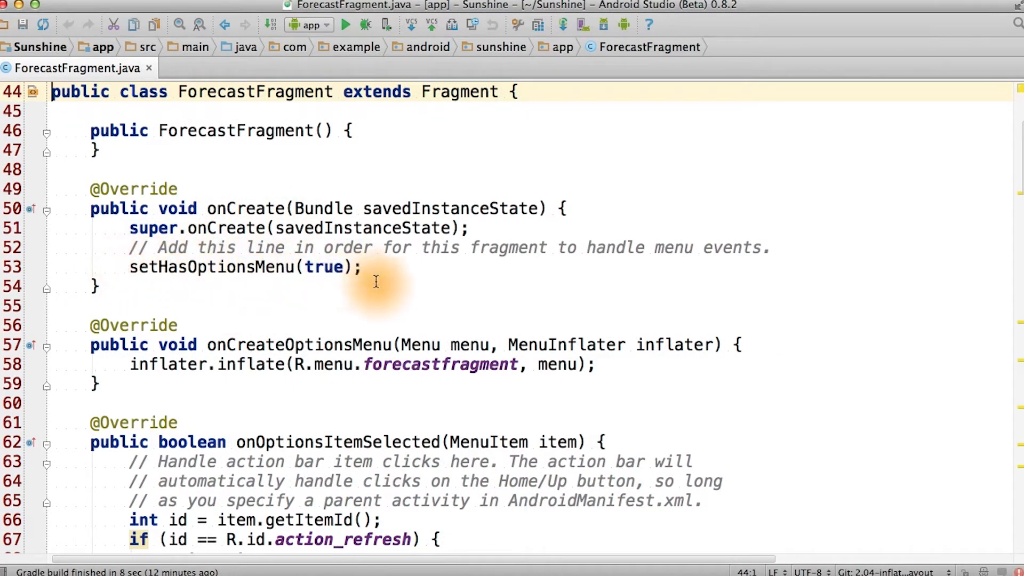
pyautogui.moveTo(367, 322)
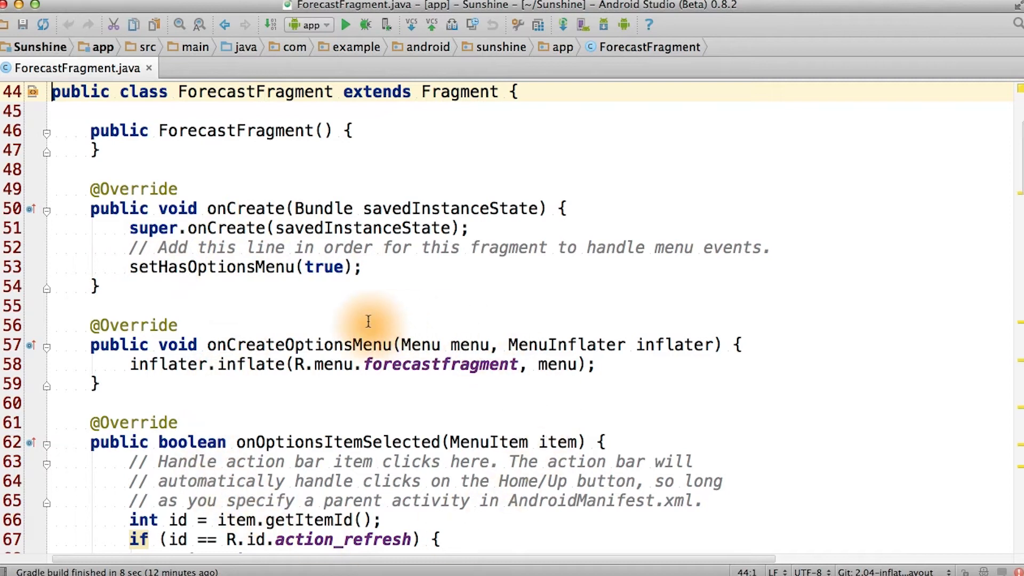